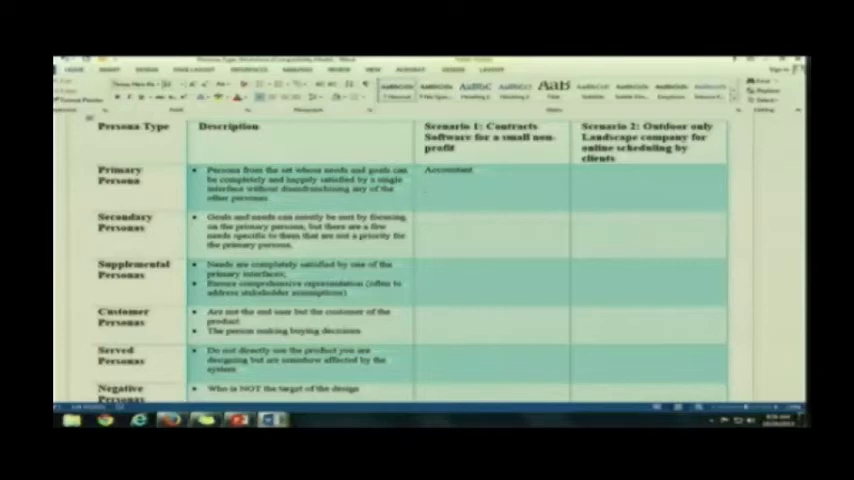
- Add 'Marketing/sales/contract' on a new line below 'Accountant' in the Primary Personas Scenario 1 cell
left_click(424, 188)
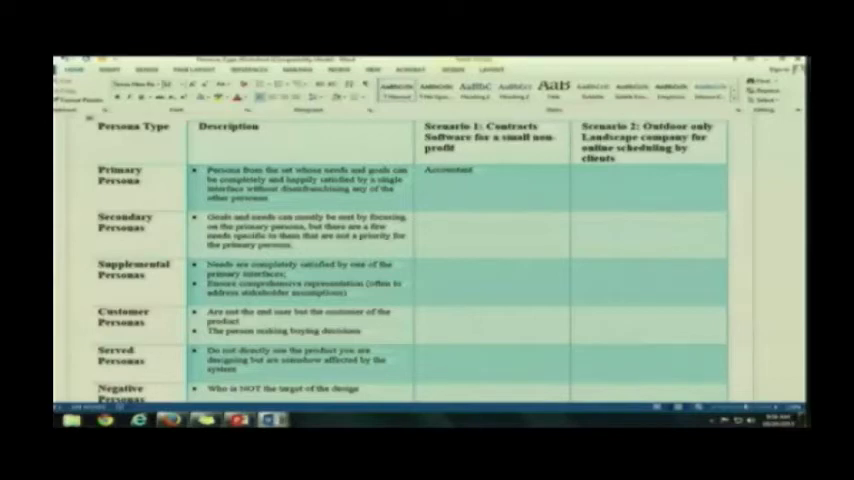
type("marketing/sales/contract")
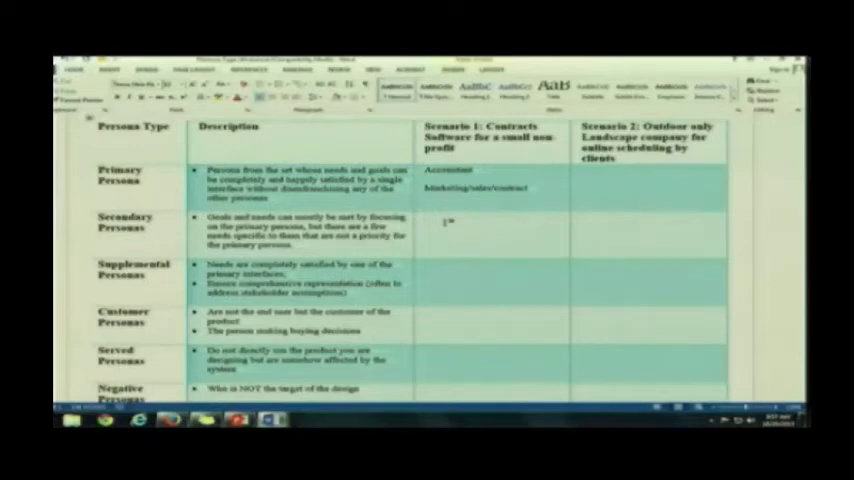
- Enter 'CEO' as the Secondary Personas entry under Scenario 1
left_click(423, 217)
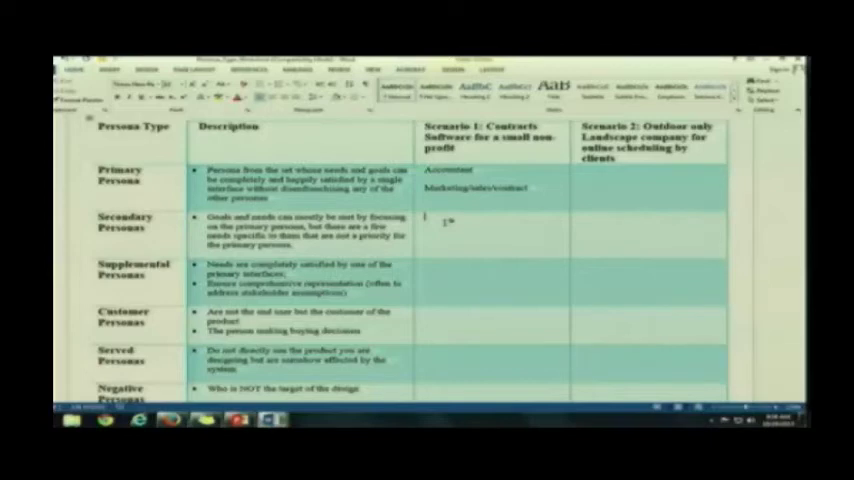
type("CB")
left_click(492, 281)
type("Grant writer")
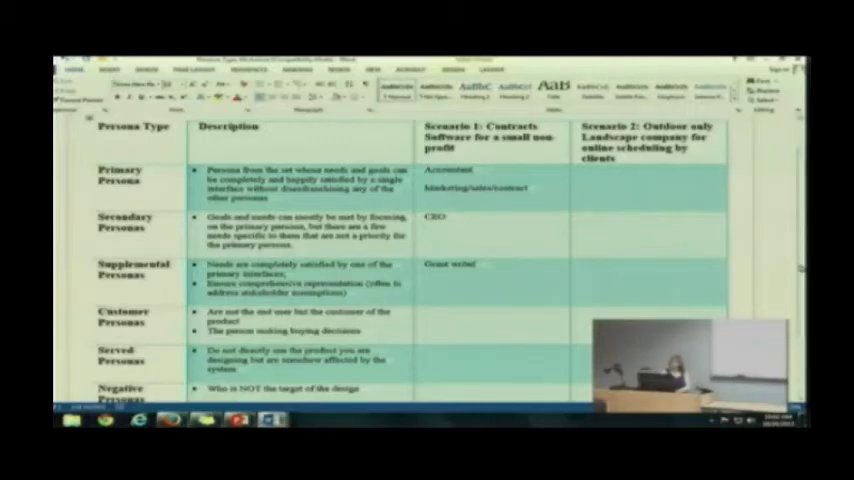
- Scroll down the table and enter 'CEO' in the Customer Personas Scenario 1 cell
scroll("down", 3)
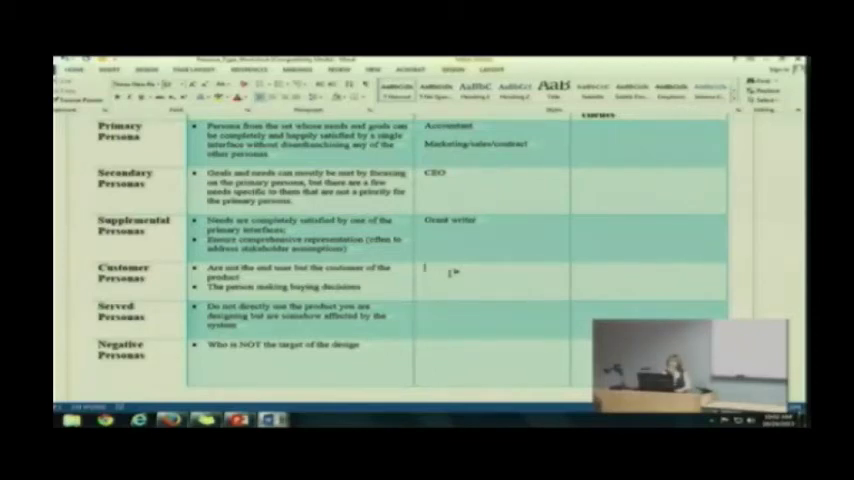
type("CEO")
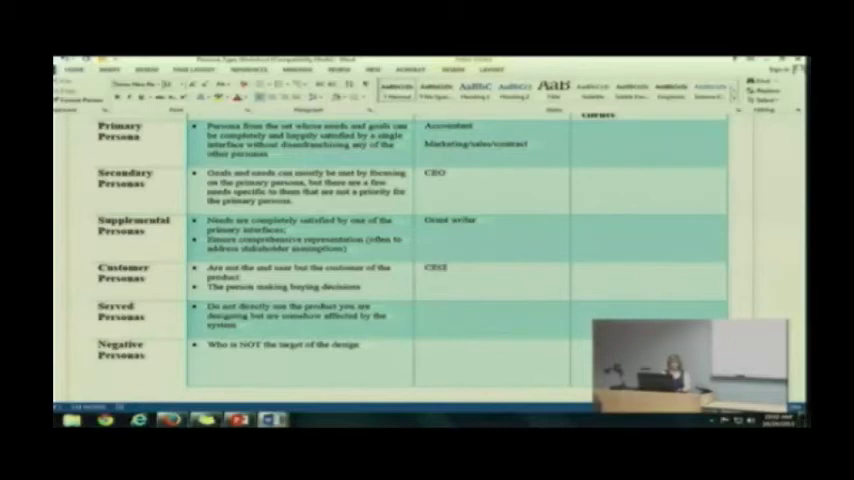